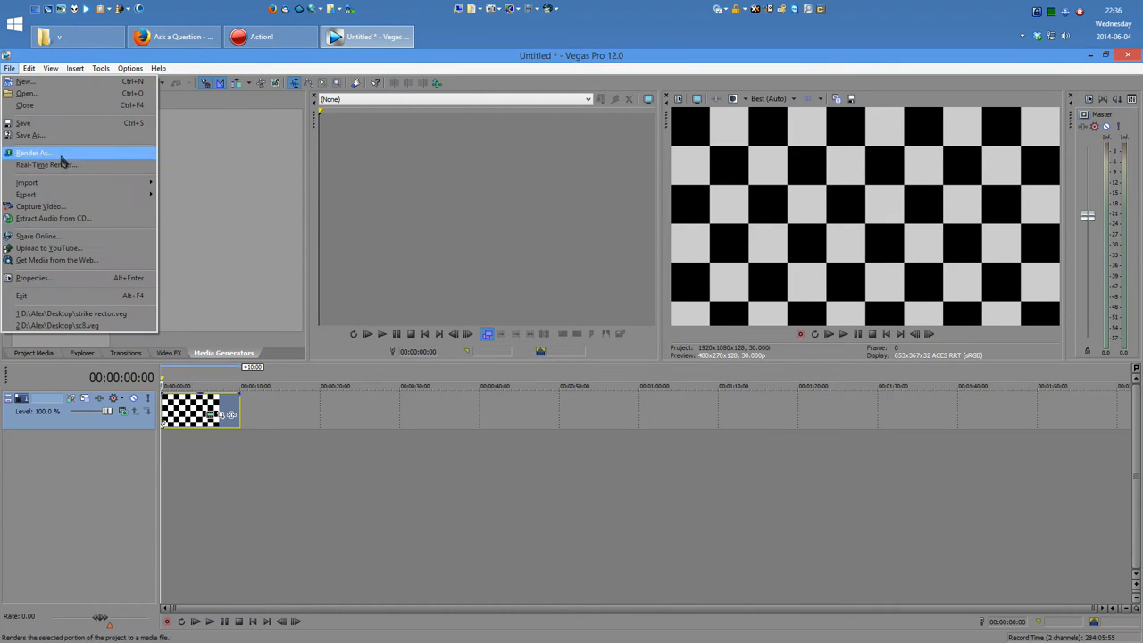
Attempt to render the checkerboard project to a file via Render As.
{"action": "left_click", "coordinate": [32, 154]}
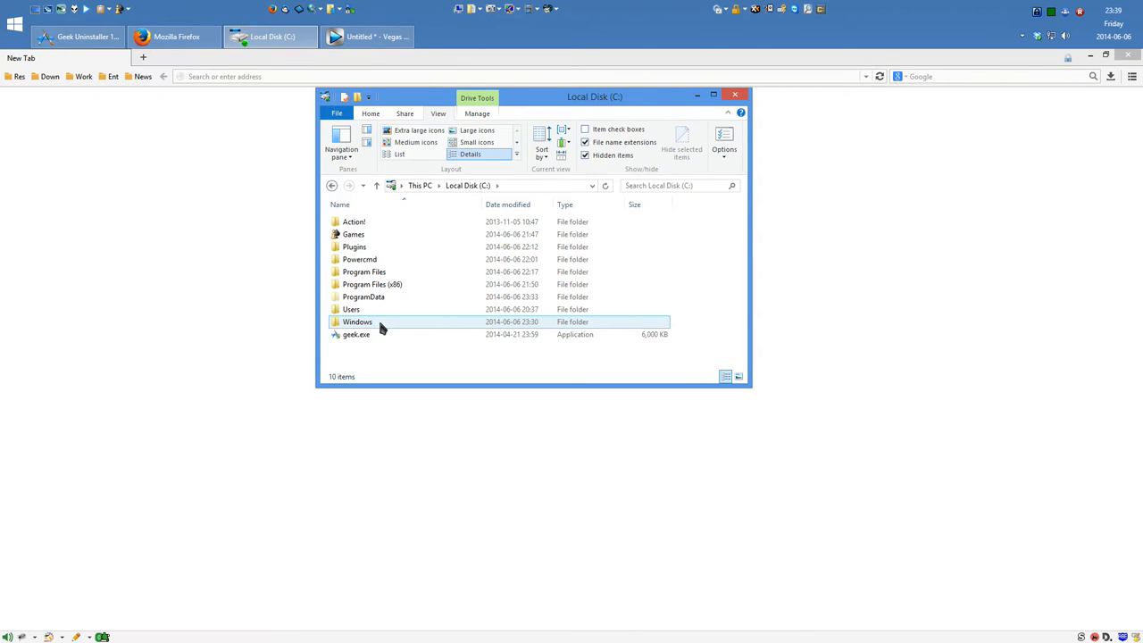
{"action": "left_click", "coordinate": [409, 356]}
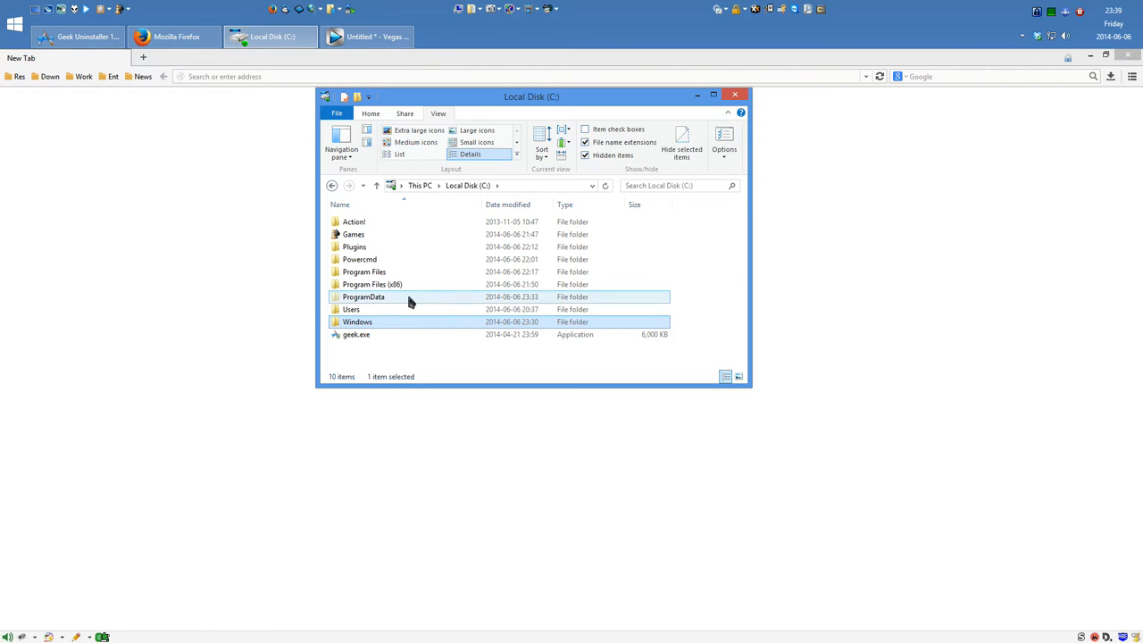
{"action": "double_click", "coordinate": [364, 297]}
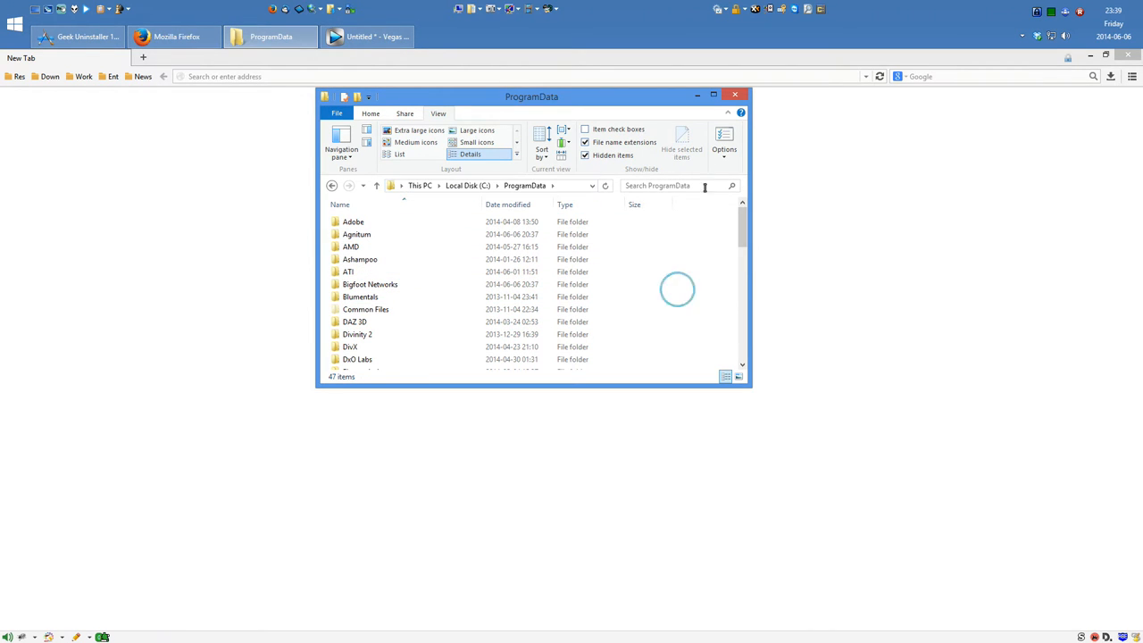
{"action": "left_click", "coordinate": [723, 134]}
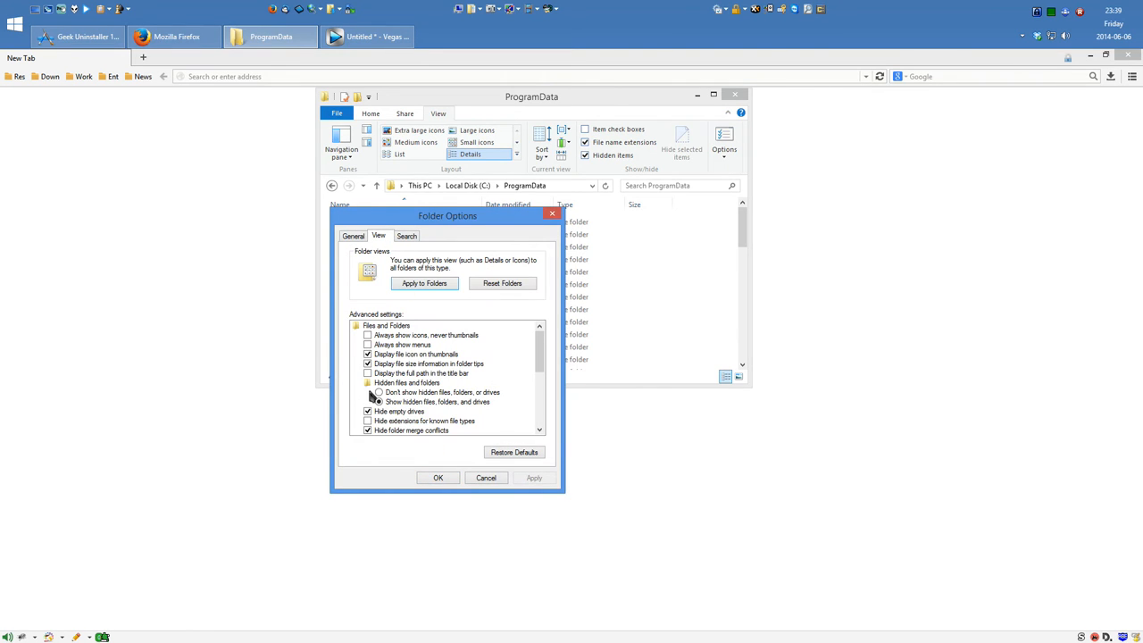
{"action": "left_click", "coordinate": [379, 401]}
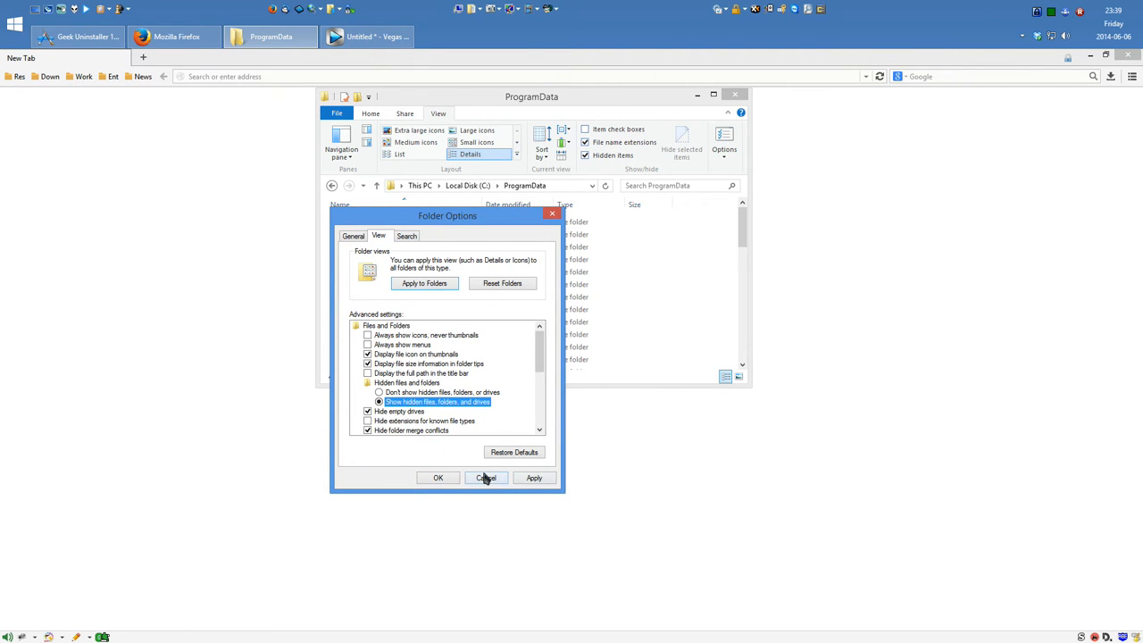
{"action": "left_click", "coordinate": [486, 479]}
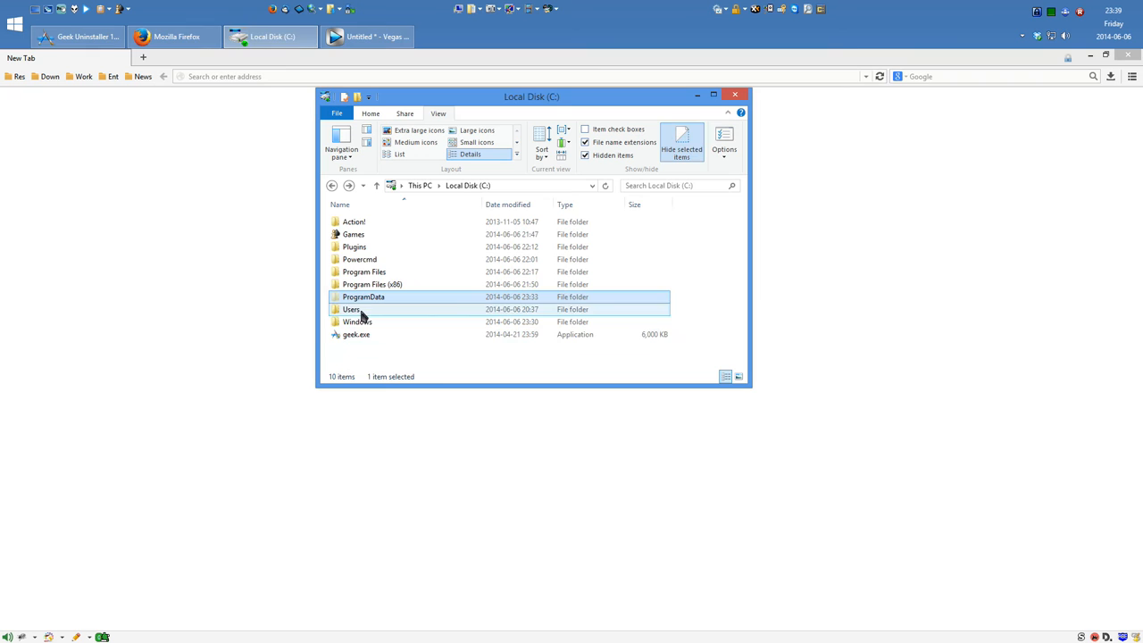
Delete the Sony folder inside C:\ProgramData.
{"action": "double_click", "coordinate": [364, 297]}
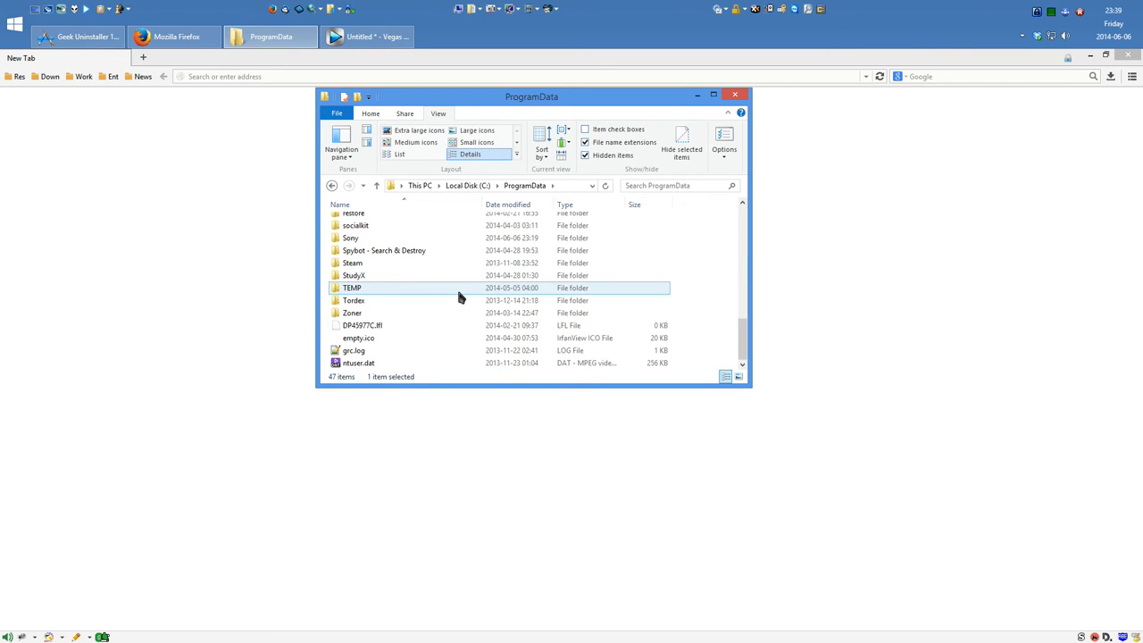
{"action": "left_click", "coordinate": [349, 237]}
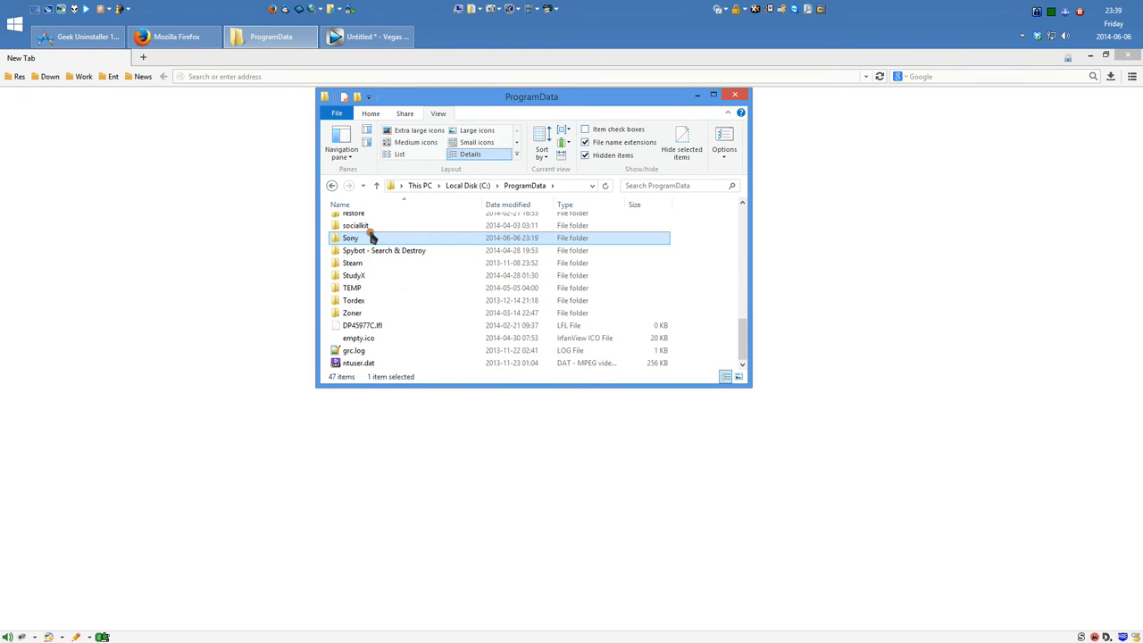
{"action": "right_click", "coordinate": [350, 238]}
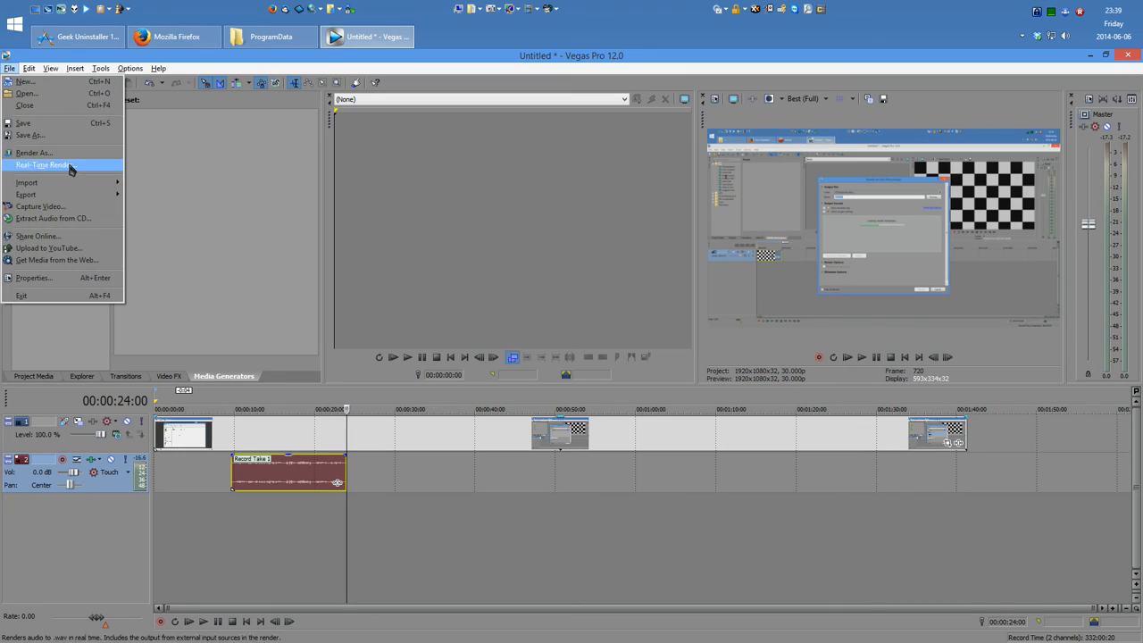
Reopen Render As in Vegas Pro, which now lists output formats.
{"action": "left_click", "coordinate": [34, 152]}
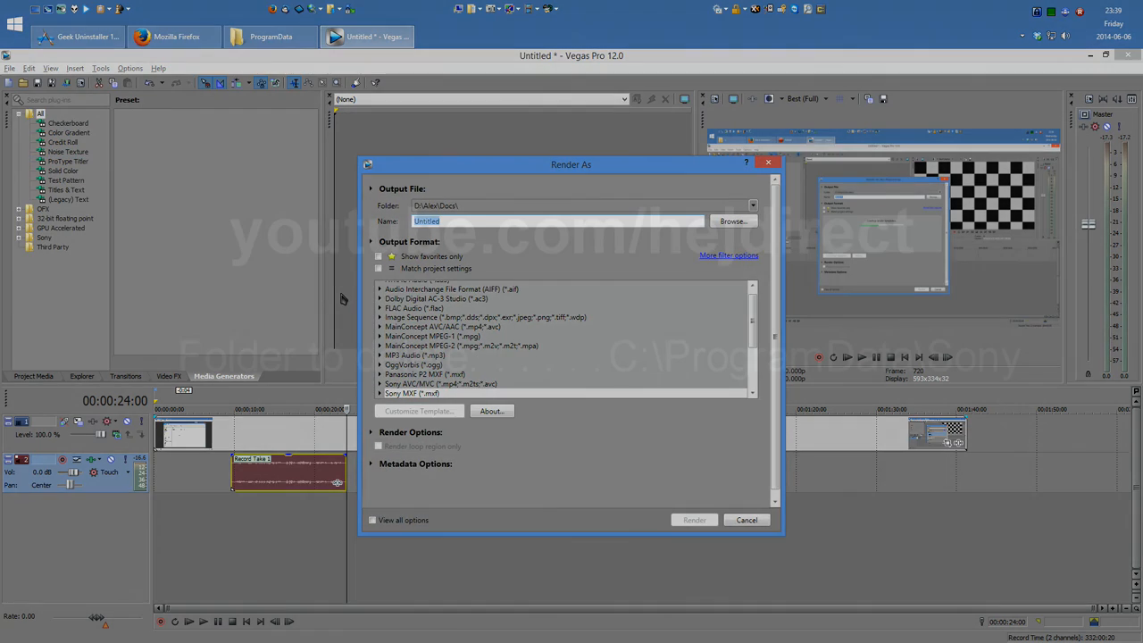